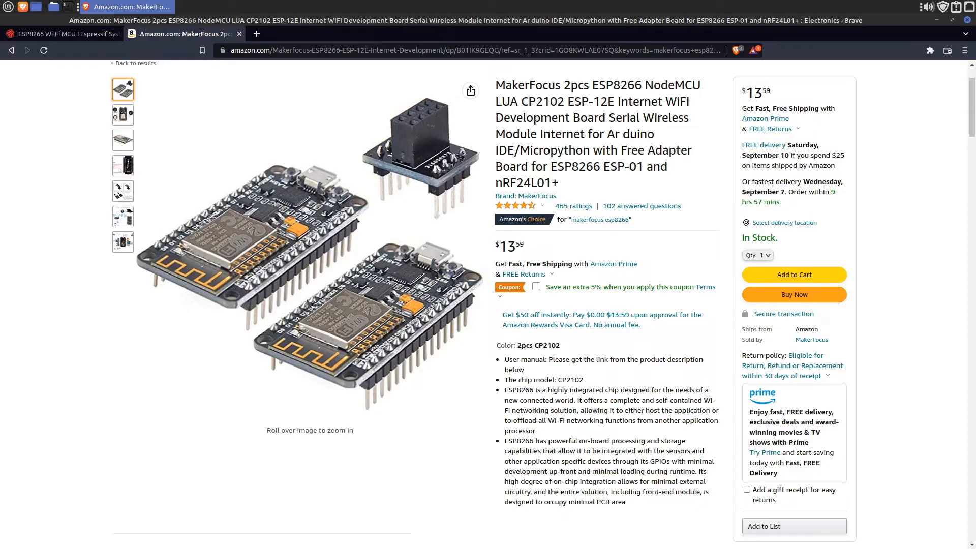
Step through the board's photos to the ESP8266-12E server network diagram, then move on to Espressif's page.
{"action": "left_click", "coordinate": [122, 114]}
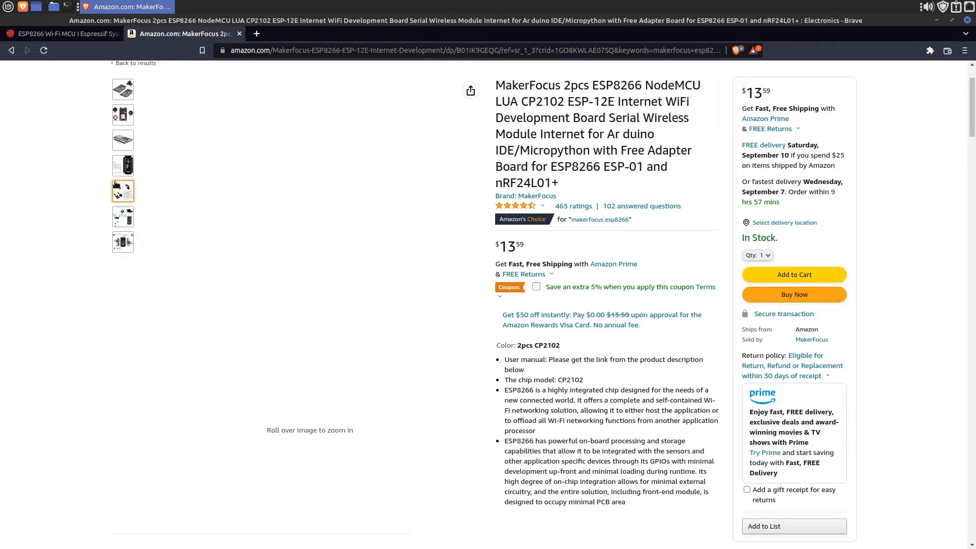
{"action": "left_click", "coordinate": [123, 191]}
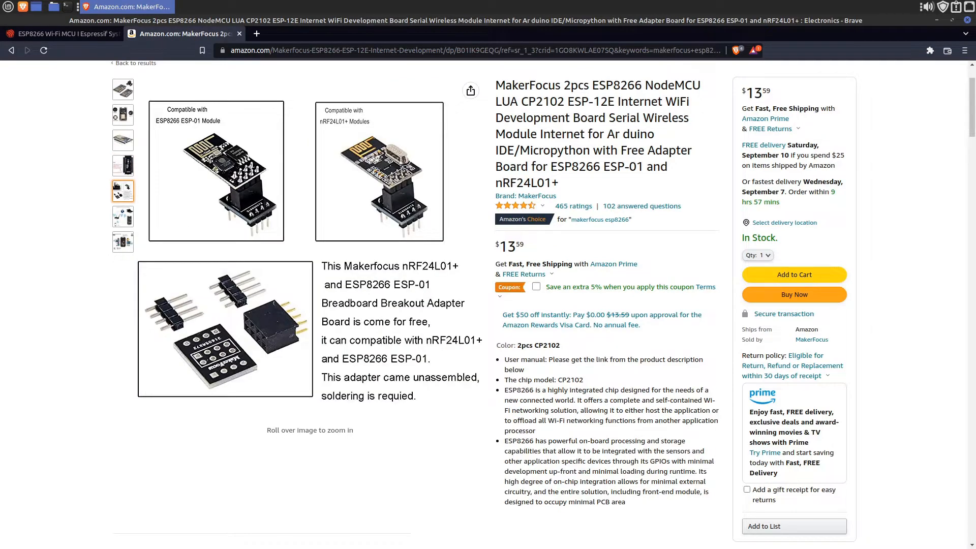
{"action": "left_click", "coordinate": [122, 216]}
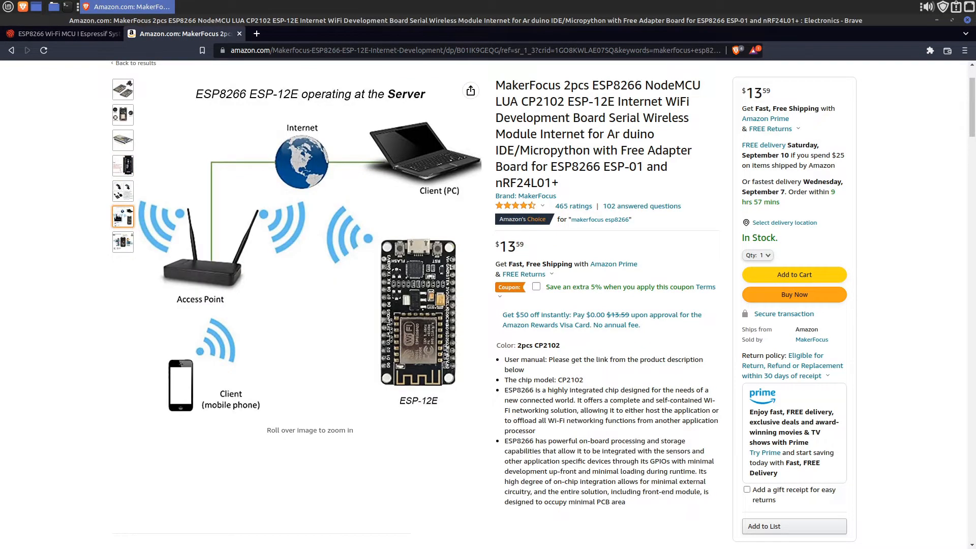
{"action": "mouse_move", "coordinate": [123, 217]}
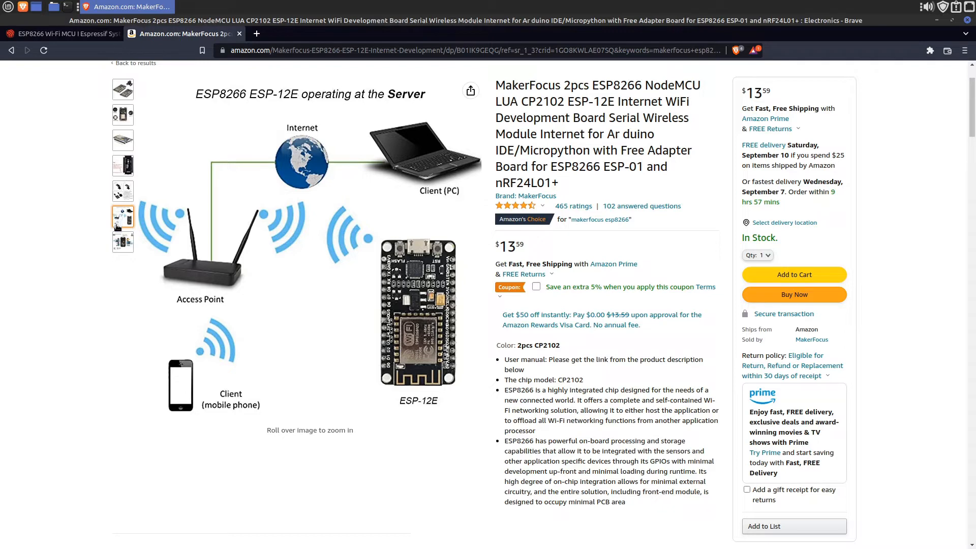
{"action": "left_click", "coordinate": [59, 33]}
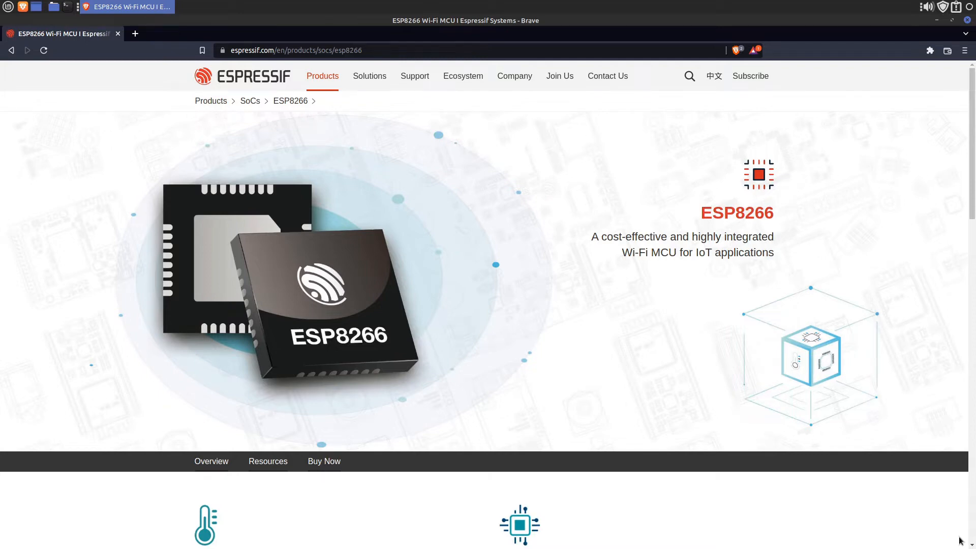
Scroll past the ESP8266 feature cards to the Resources section and back up slightly.
{"action": "scroll", "scroll_direction": "down", "scroll_amount": 3}
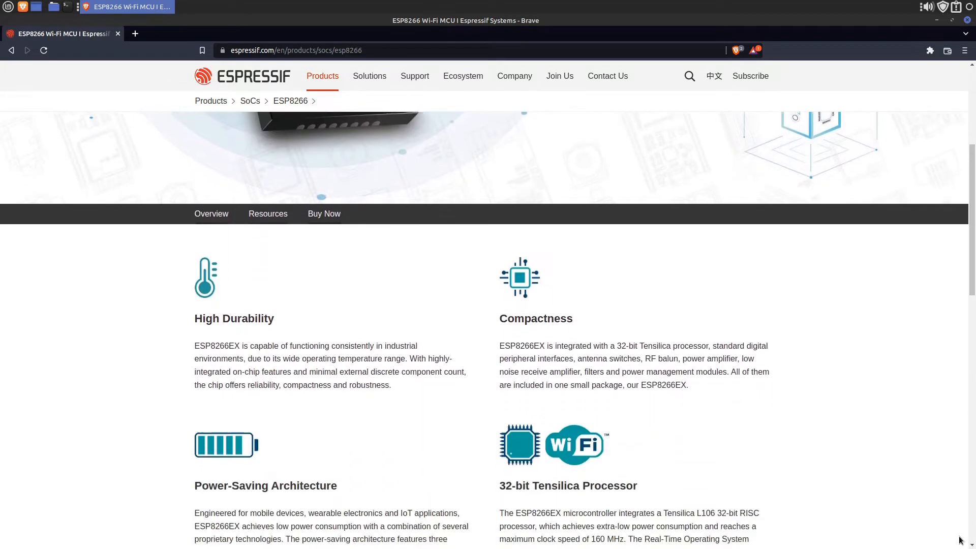
{"action": "scroll", "scroll_direction": "down", "scroll_amount": 3}
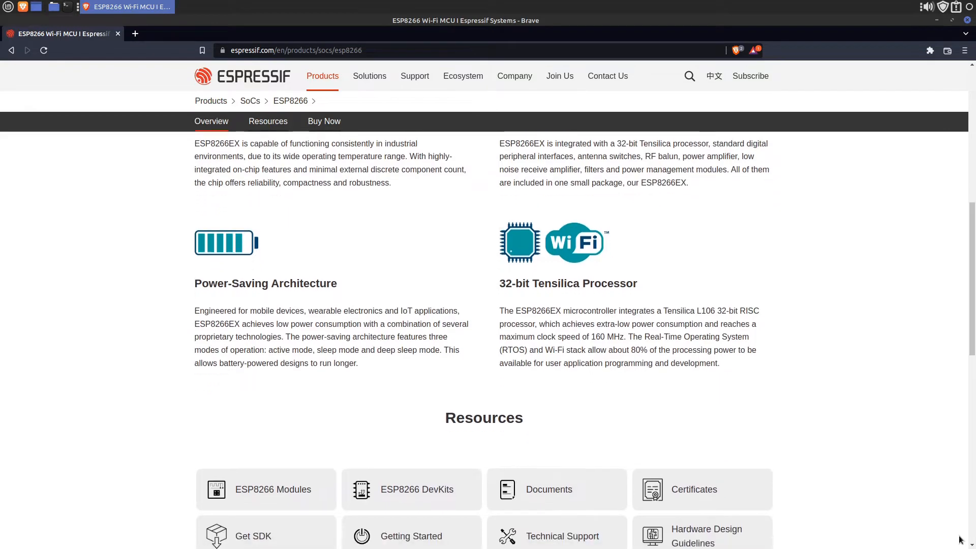
{"action": "scroll", "scroll_direction": "up", "scroll_amount": 3}
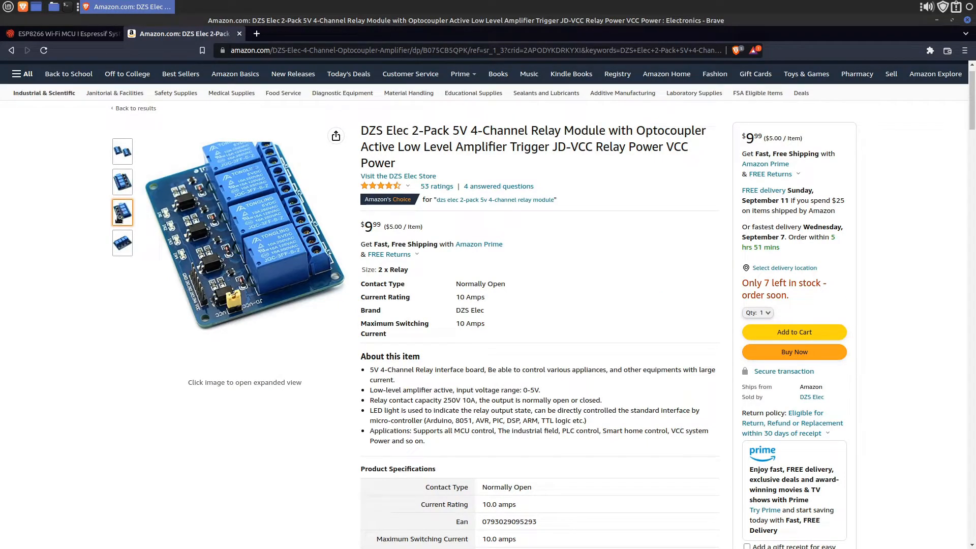
Show the angled photo of the DZS Elec four-relay board.
{"action": "left_click", "coordinate": [122, 243]}
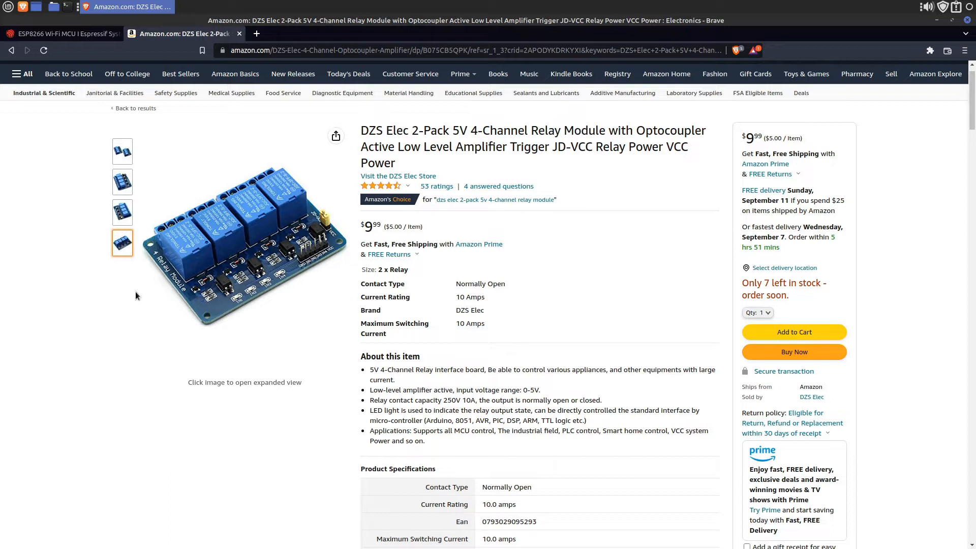
{"action": "mouse_move", "coordinate": [240, 256]}
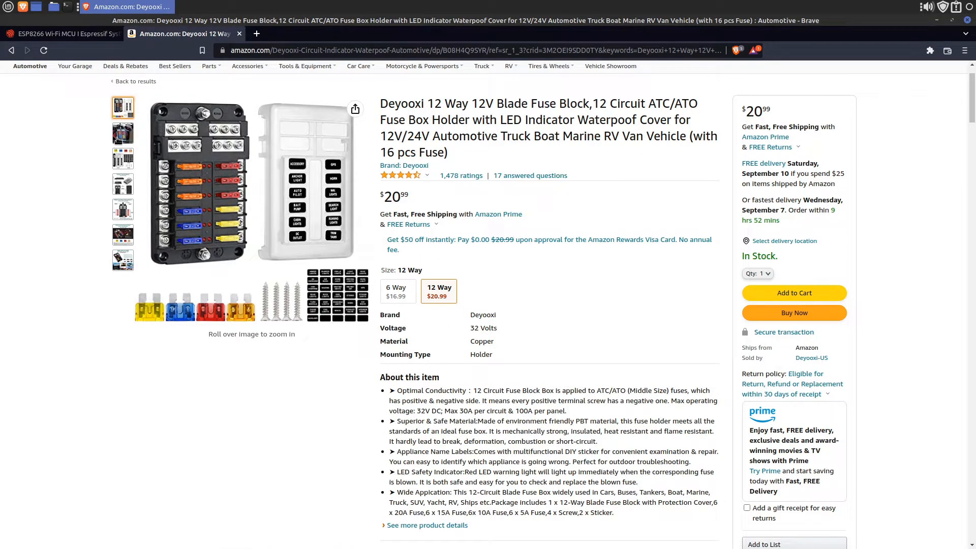
Show the Deyooxi fuse block's package-contents photo, then move to the LM2596 buck converter listing.
{"action": "left_click", "coordinate": [123, 159]}
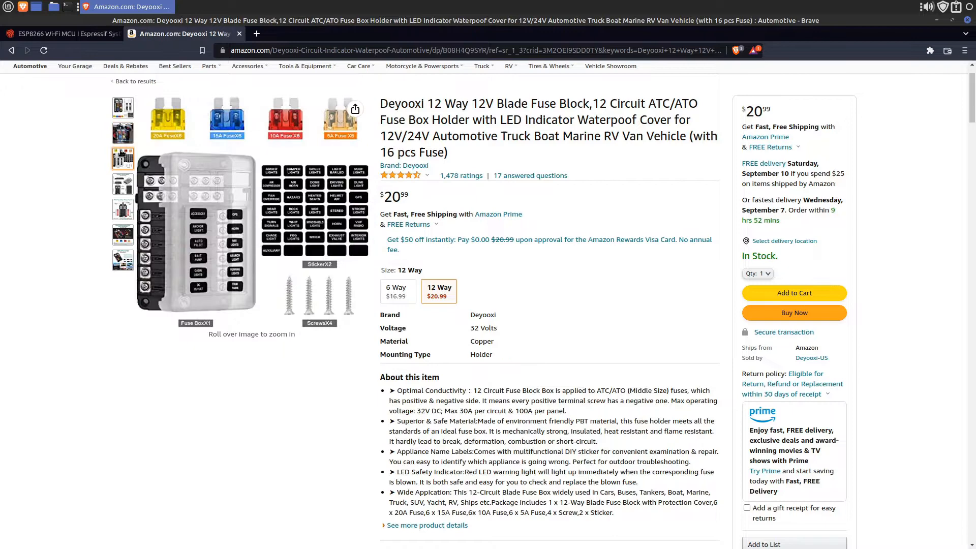
{"action": "left_click", "coordinate": [123, 210]}
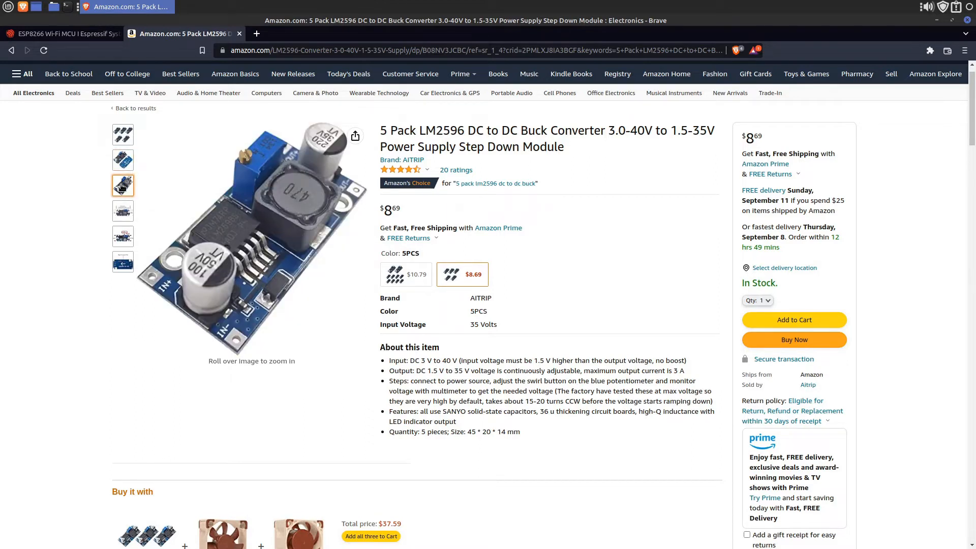
Show another product image of the 5-pack LM2596 buck converter.
{"action": "left_click", "coordinate": [122, 210]}
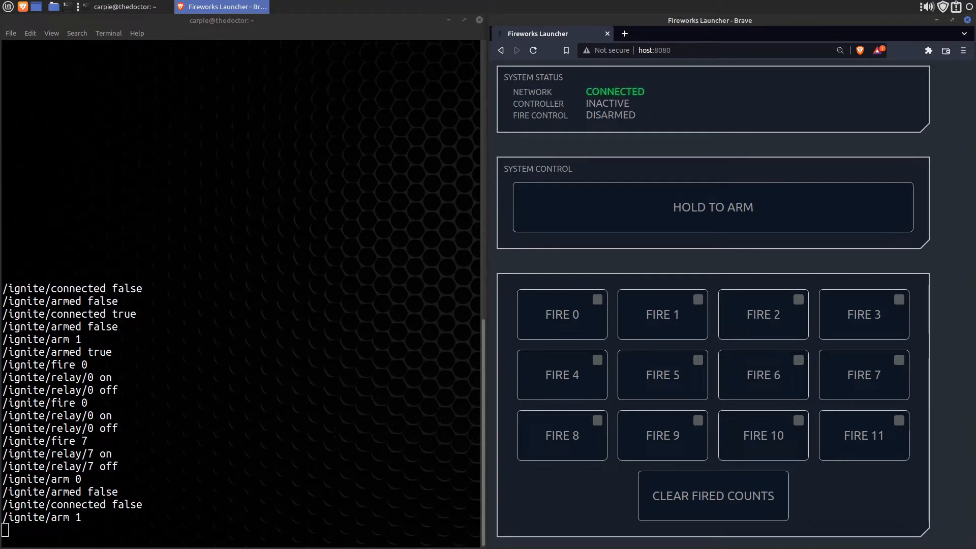
{"action": "mouse_move", "coordinate": [706, 273]}
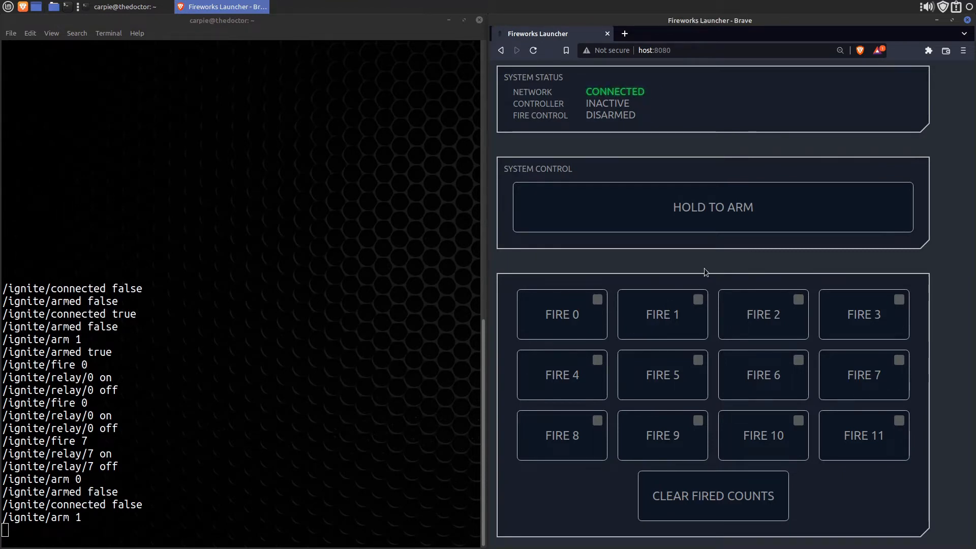
Hold and release HOLD TO ARM so the terminal logs a new /ignite/arm 1 message.
{"action": "left_click", "coordinate": [713, 207]}
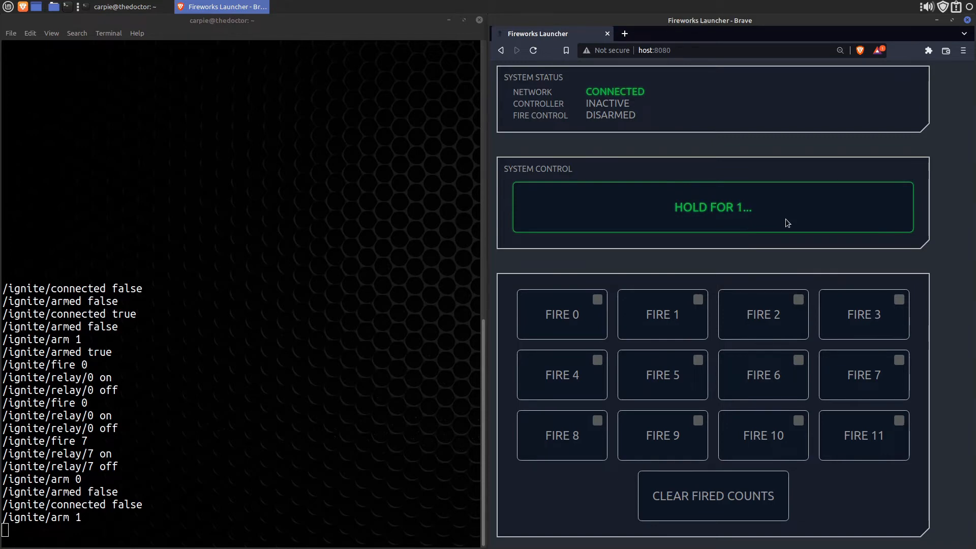
{"action": "left_click", "coordinate": [712, 207]}
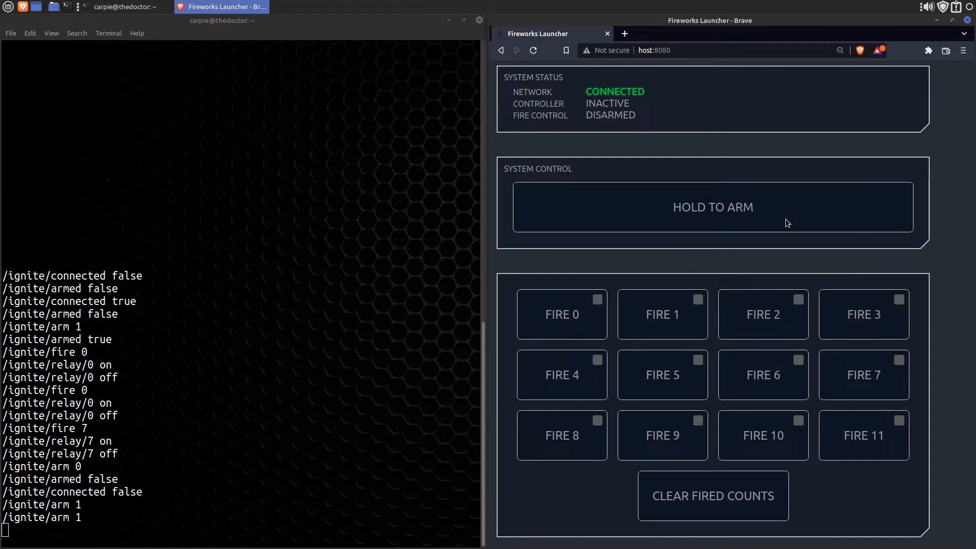
{"action": "mouse_move", "coordinate": [546, 329]}
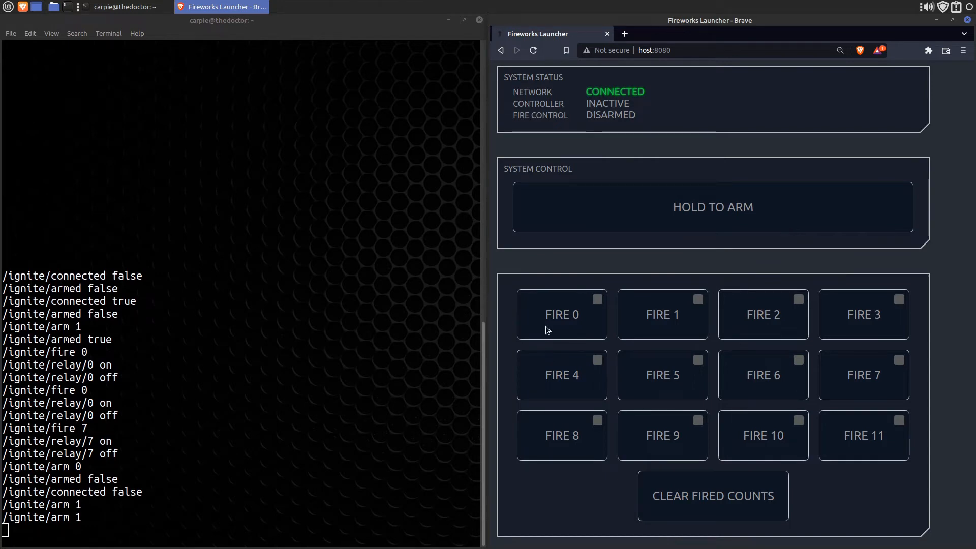
{"action": "mouse_move", "coordinate": [649, 321]}
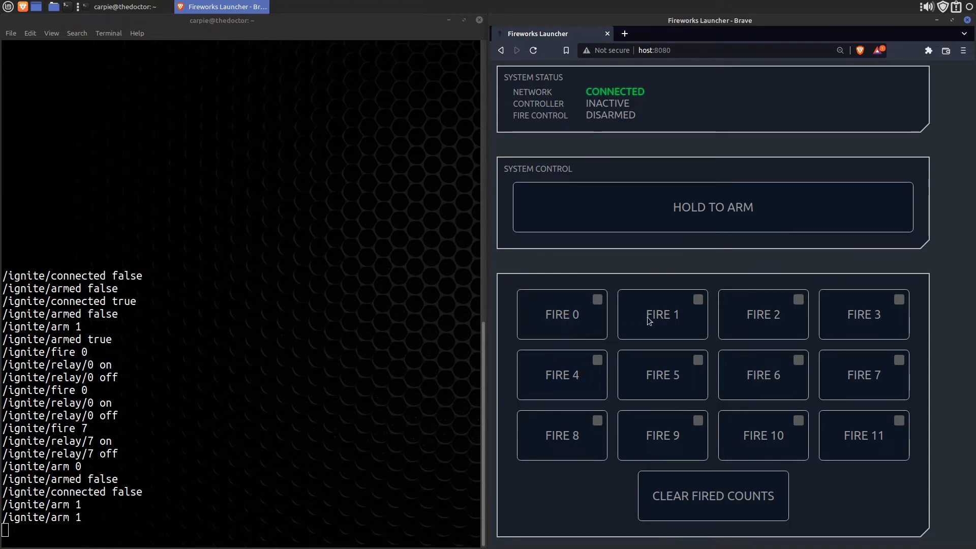
{"action": "mouse_move", "coordinate": [863, 315]}
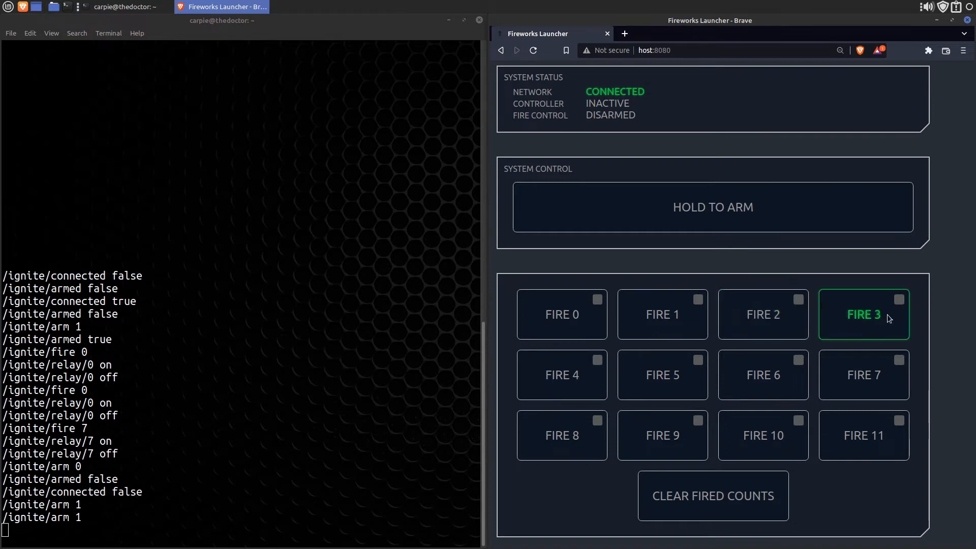